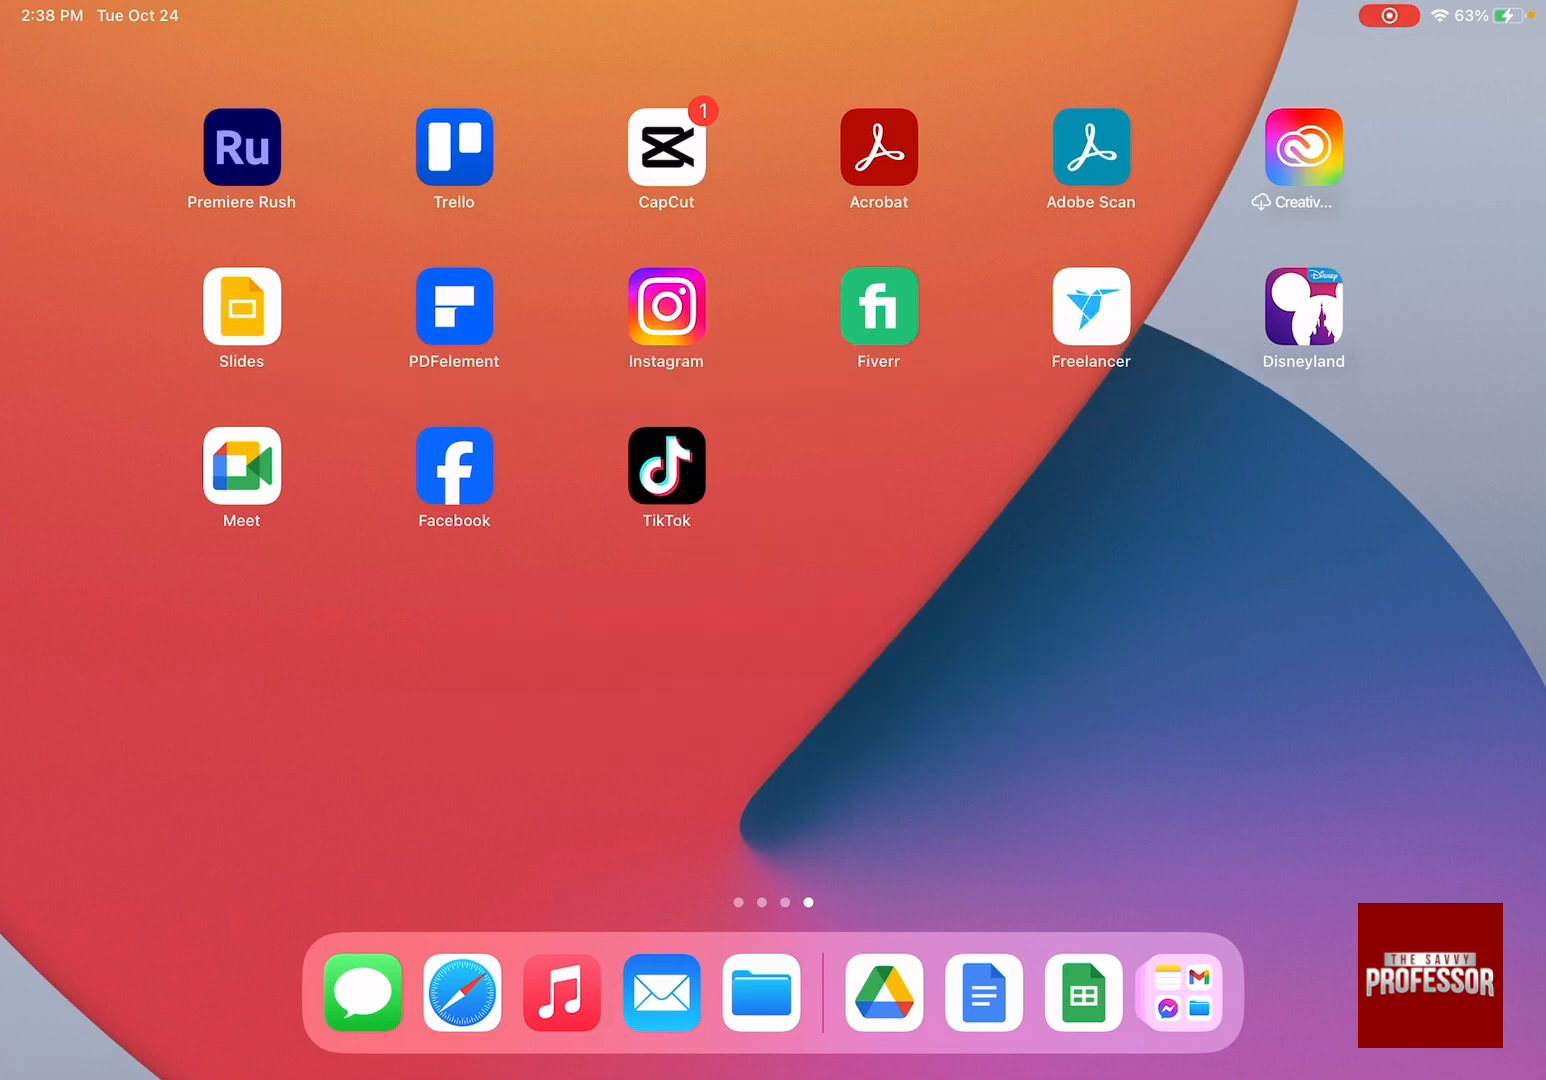
# - Swipe to the App Library and start searching for the Files app
pyautogui.hscroll(-3)
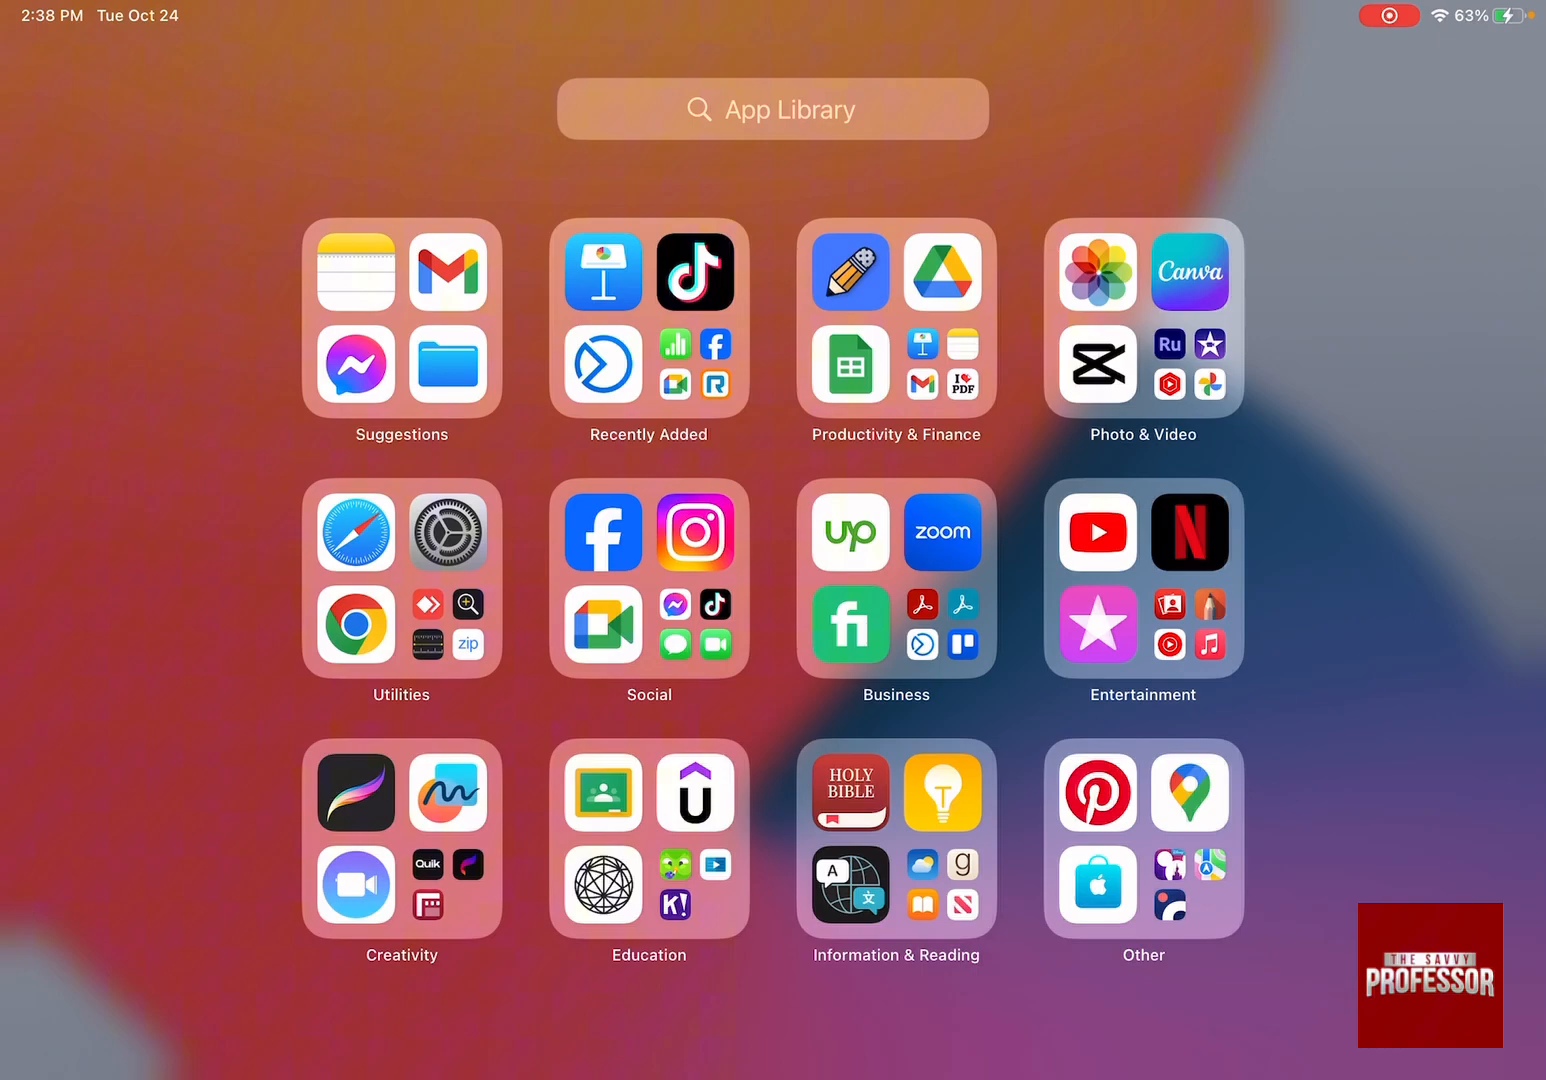
pyautogui.click(772, 108)
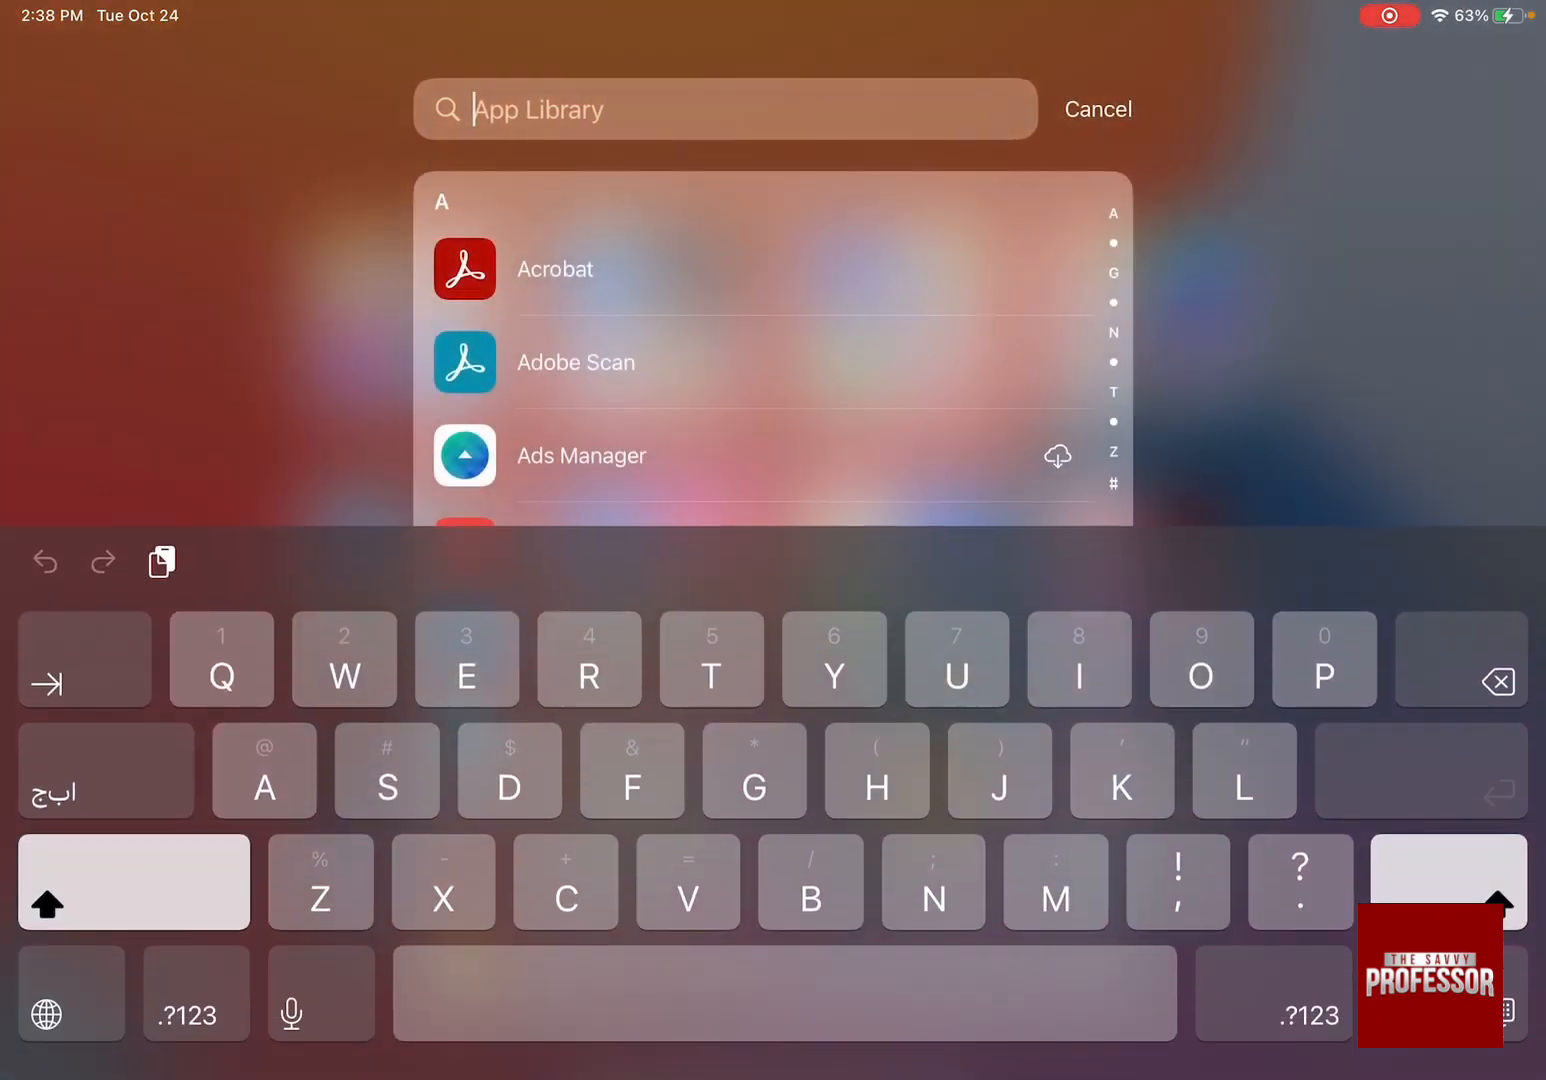
pyautogui.write('i')
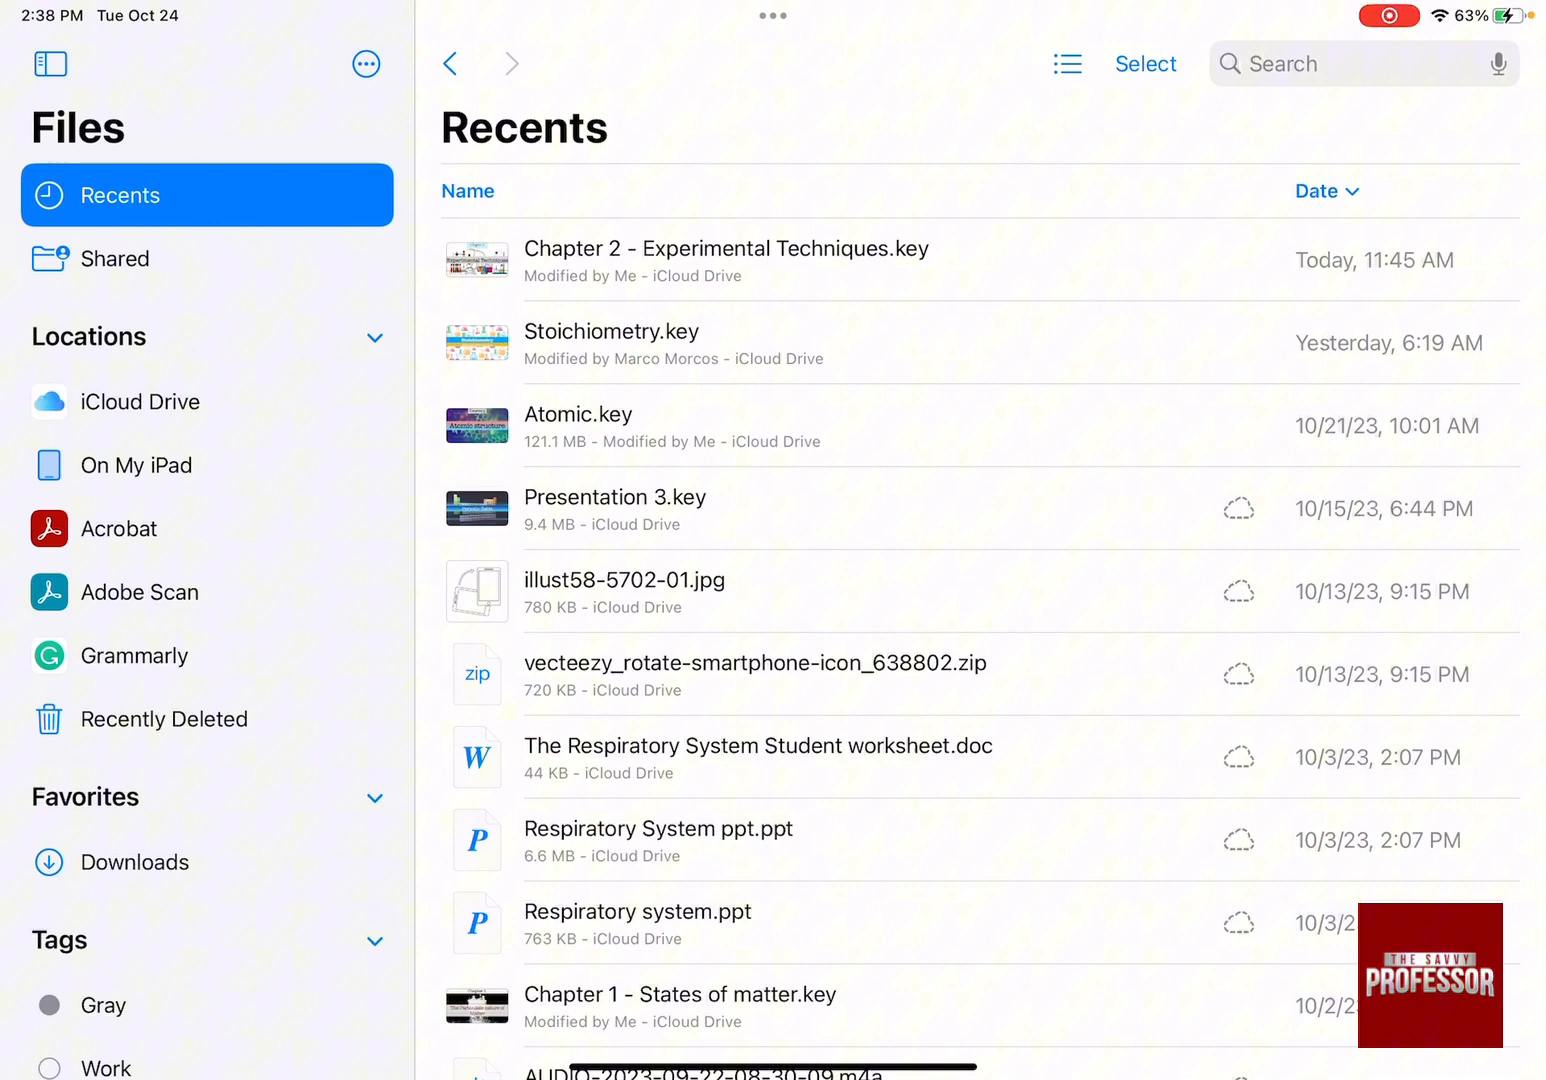
# - Scroll down the Recents list to older audio recordings
pyautogui.scroll(-3)
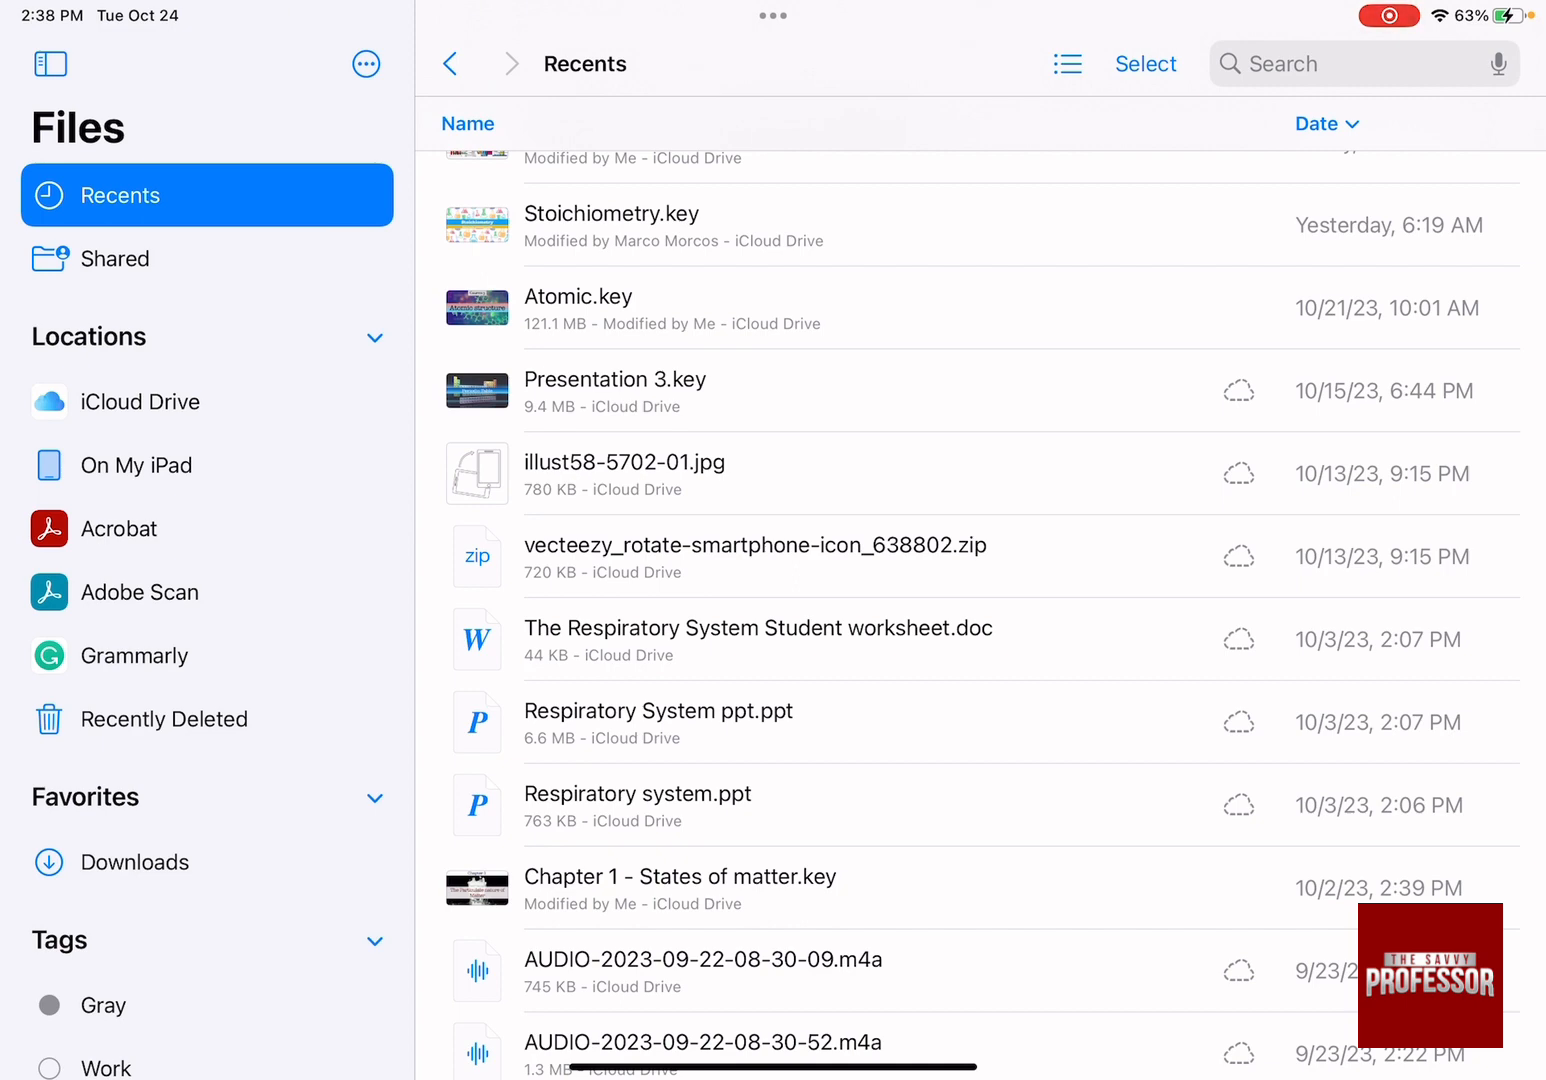
# - Go to the Recently Deleted location in the sidebar
pyautogui.click(164, 720)
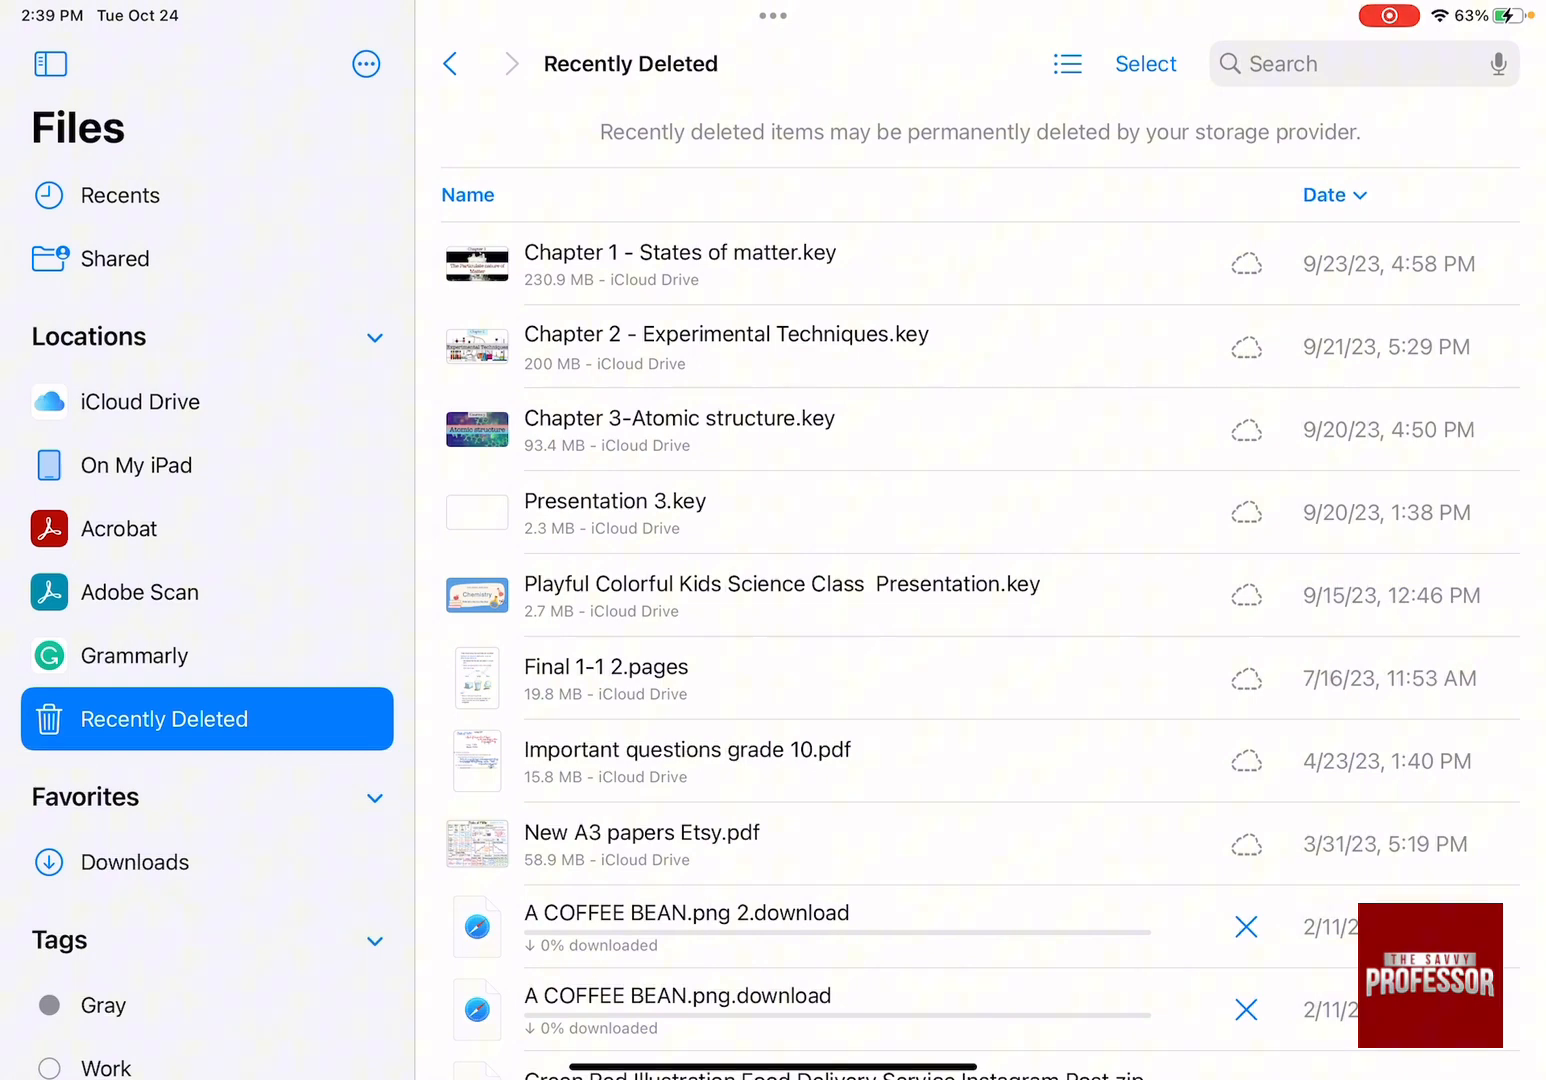
# - Select ten deleted items including the pexels photos and Encanto video, and choose Delete
pyautogui.click(1144, 64)
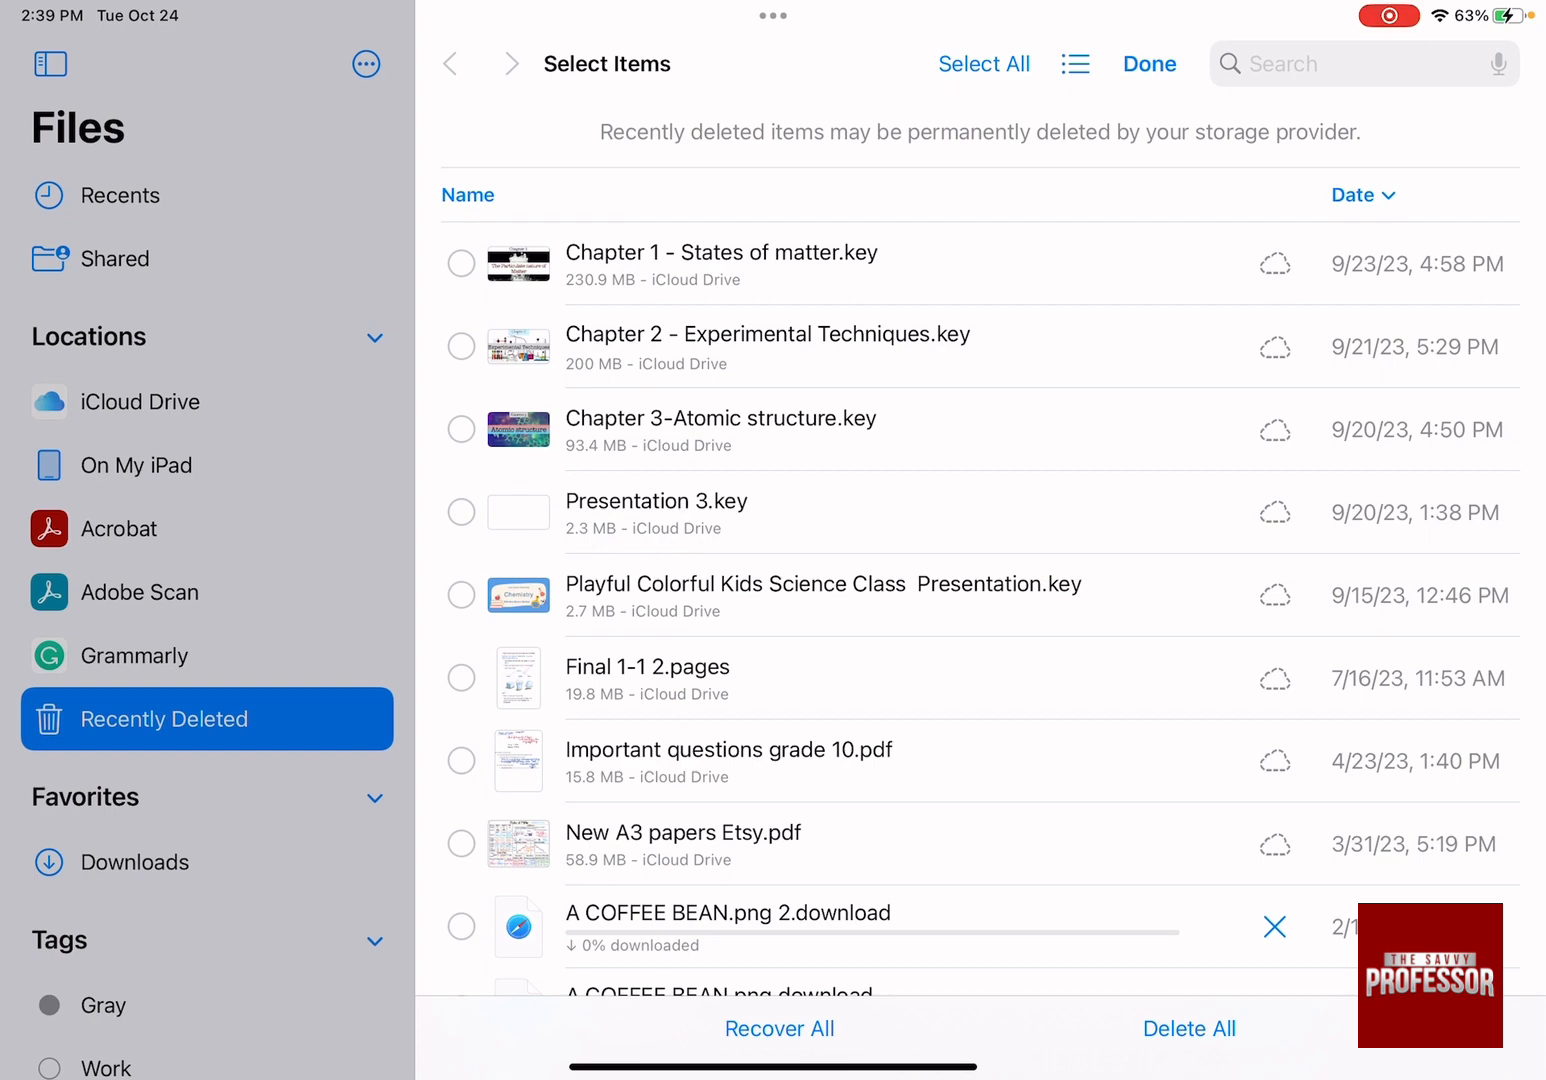
pyautogui.scroll(-3)
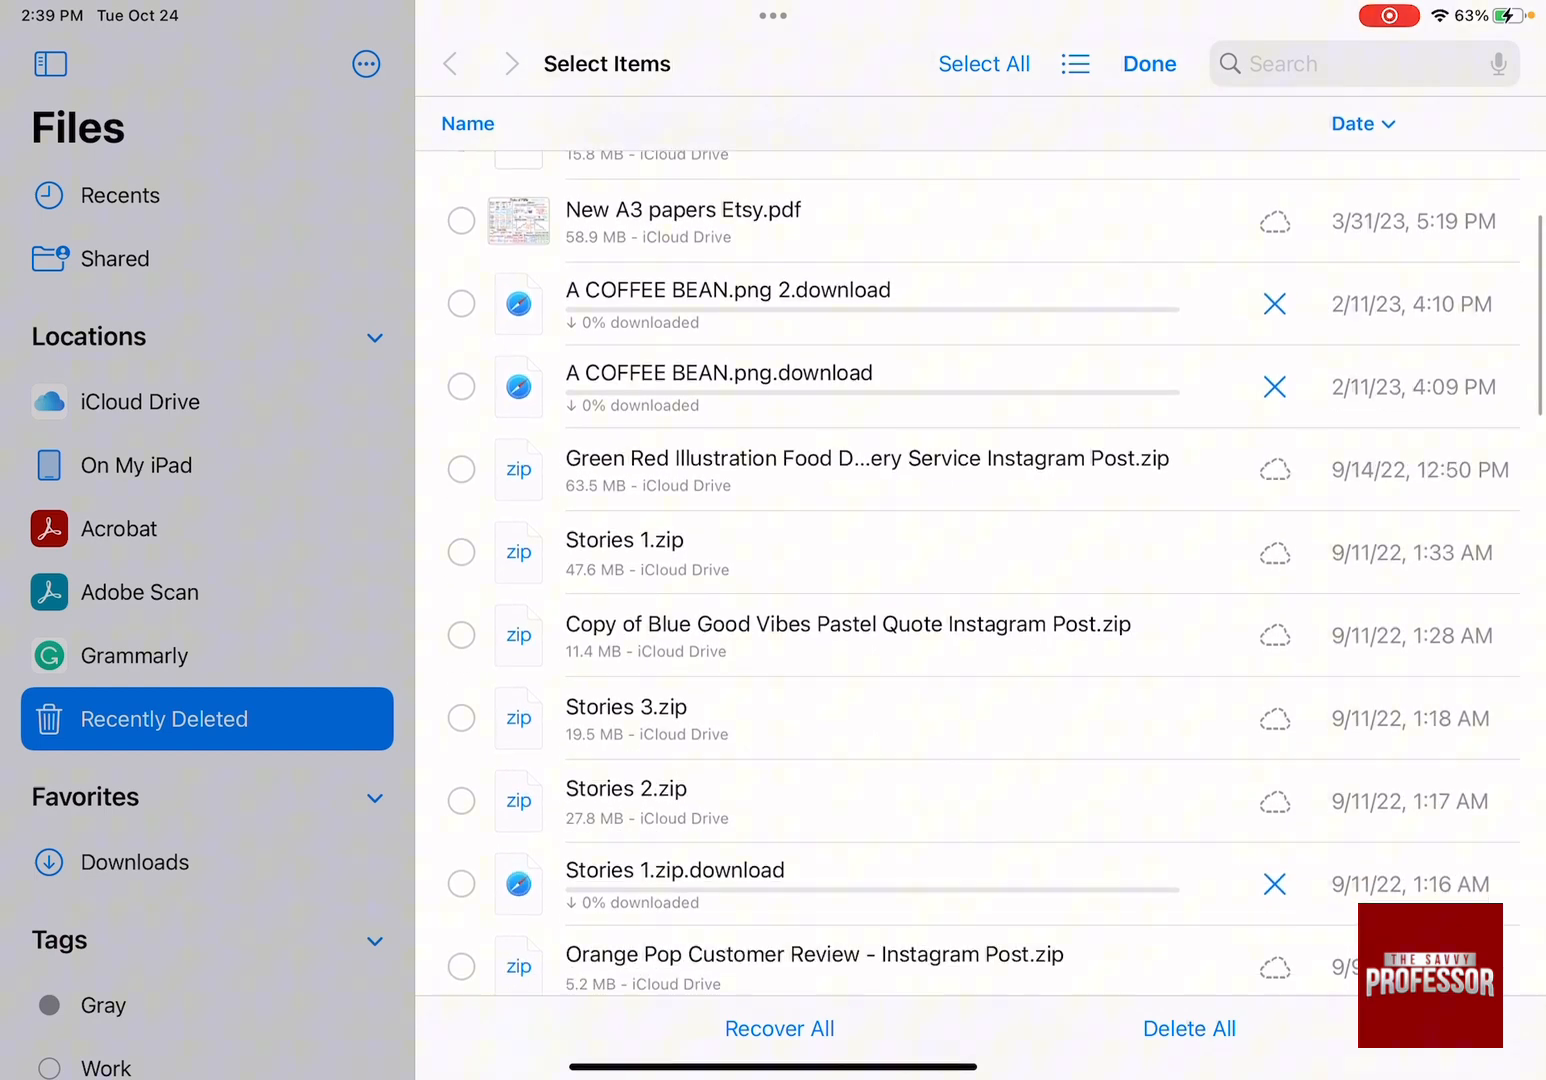
pyautogui.click(460, 388)
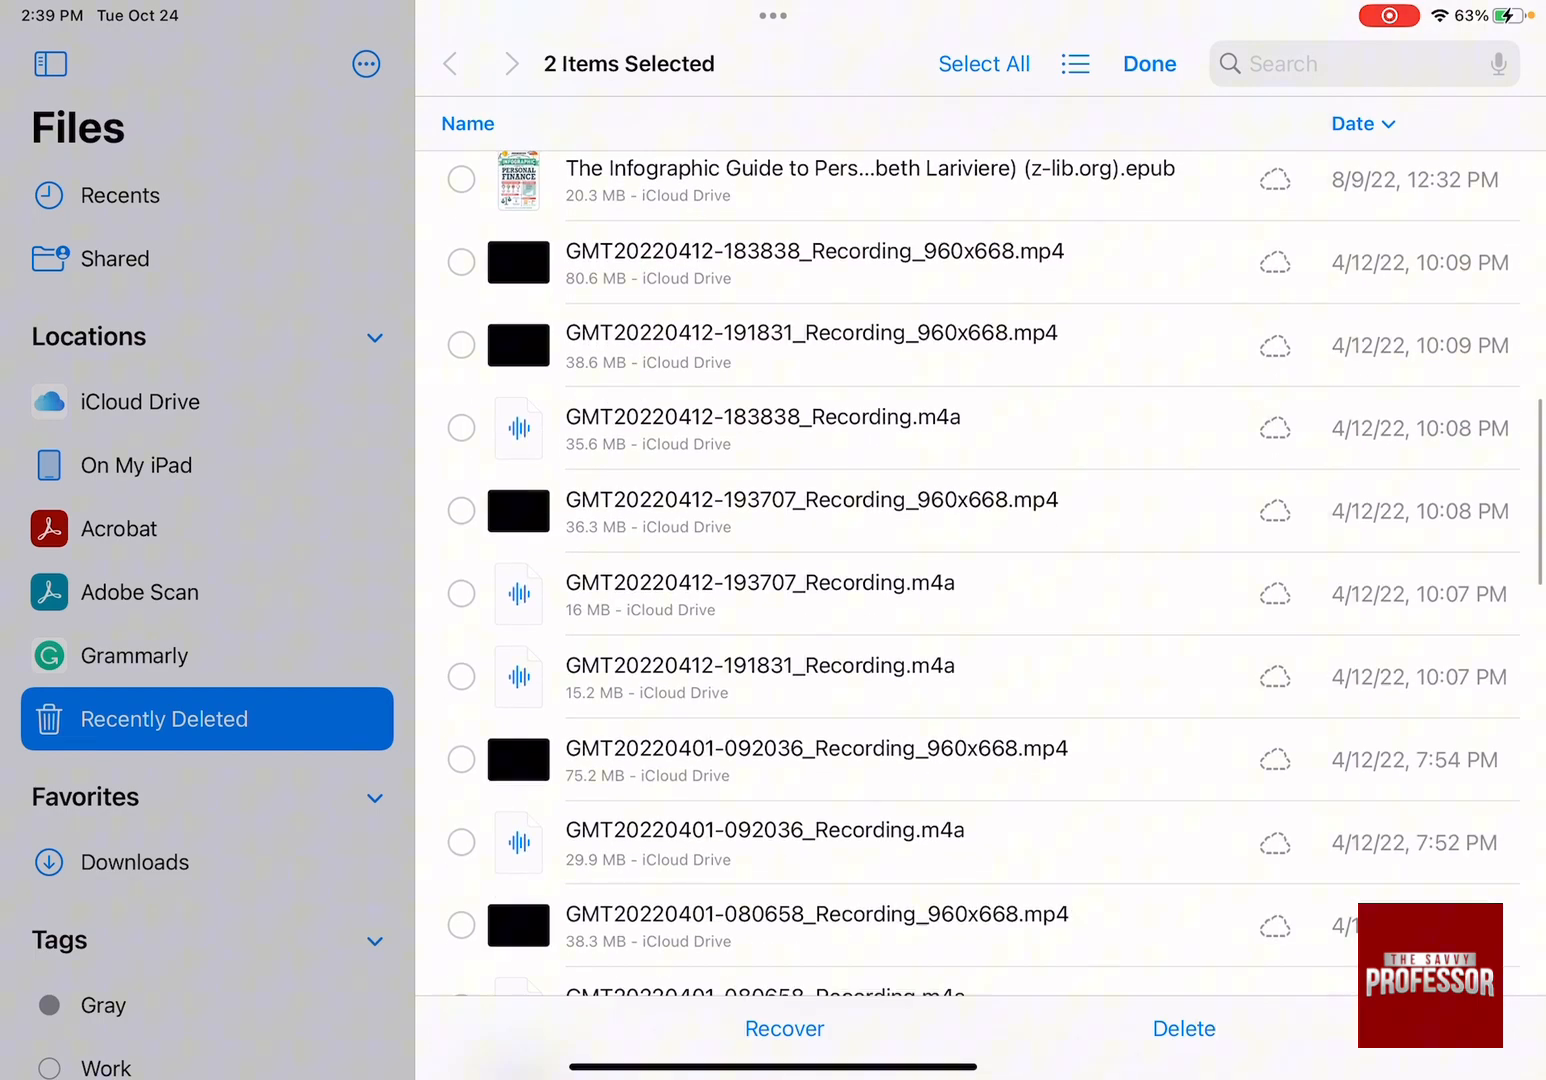
pyautogui.scroll(-3)
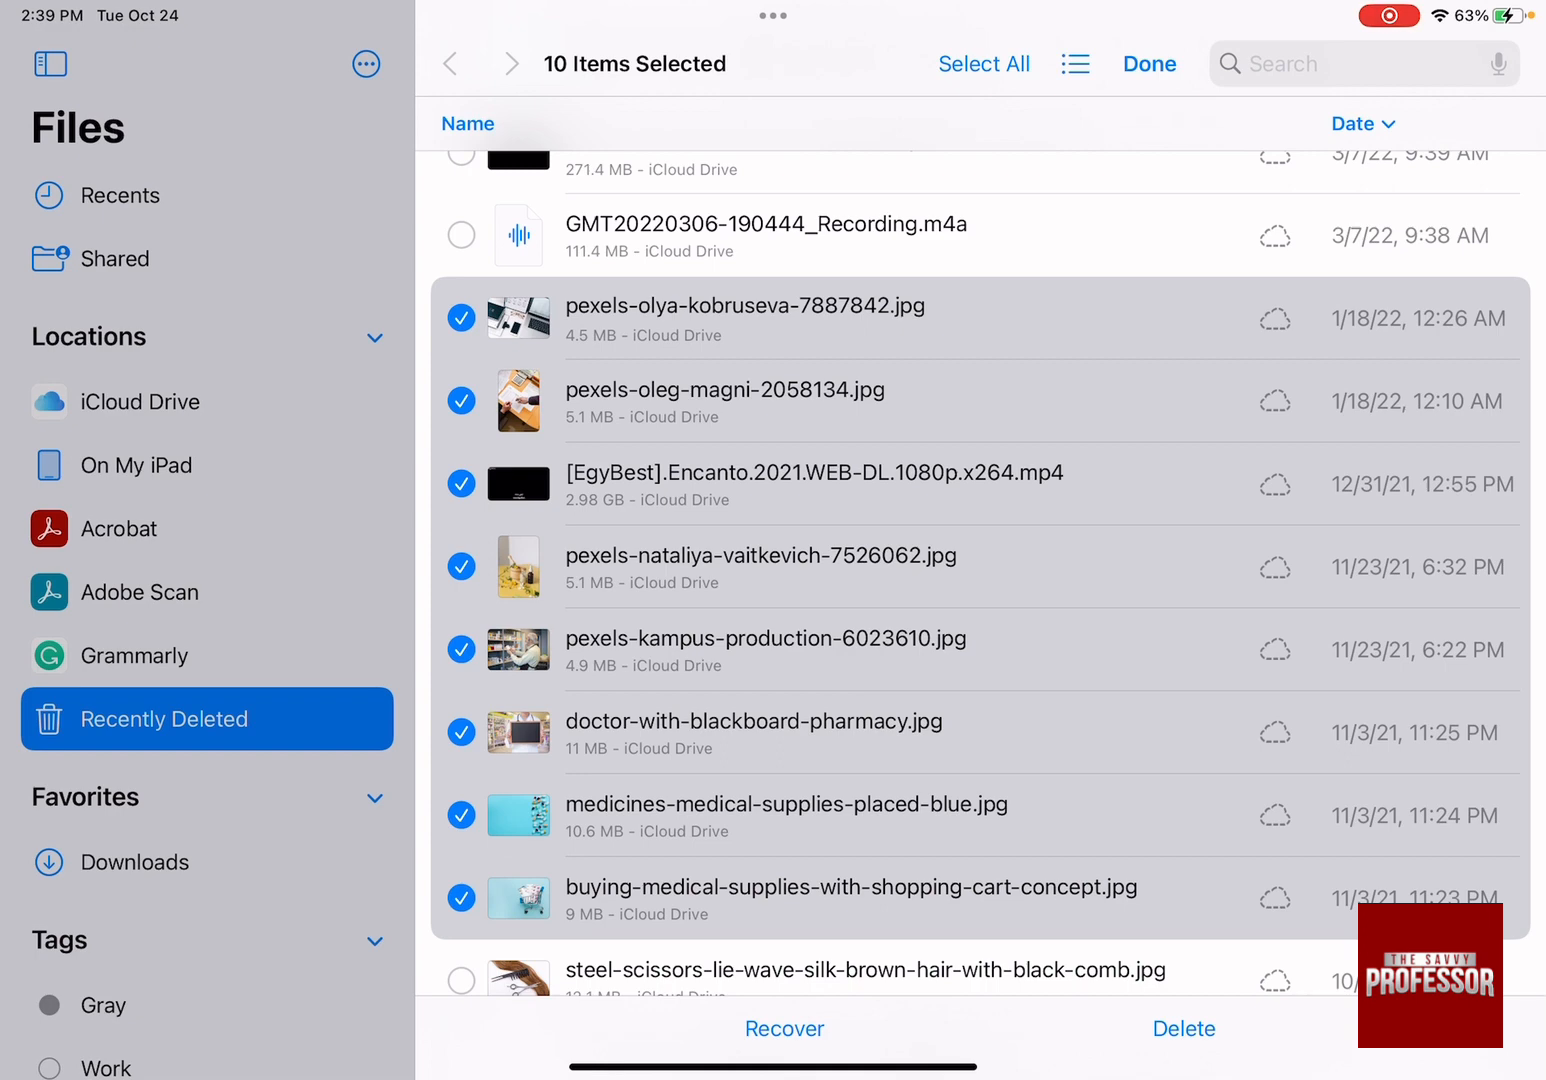
pyautogui.click(1184, 1028)
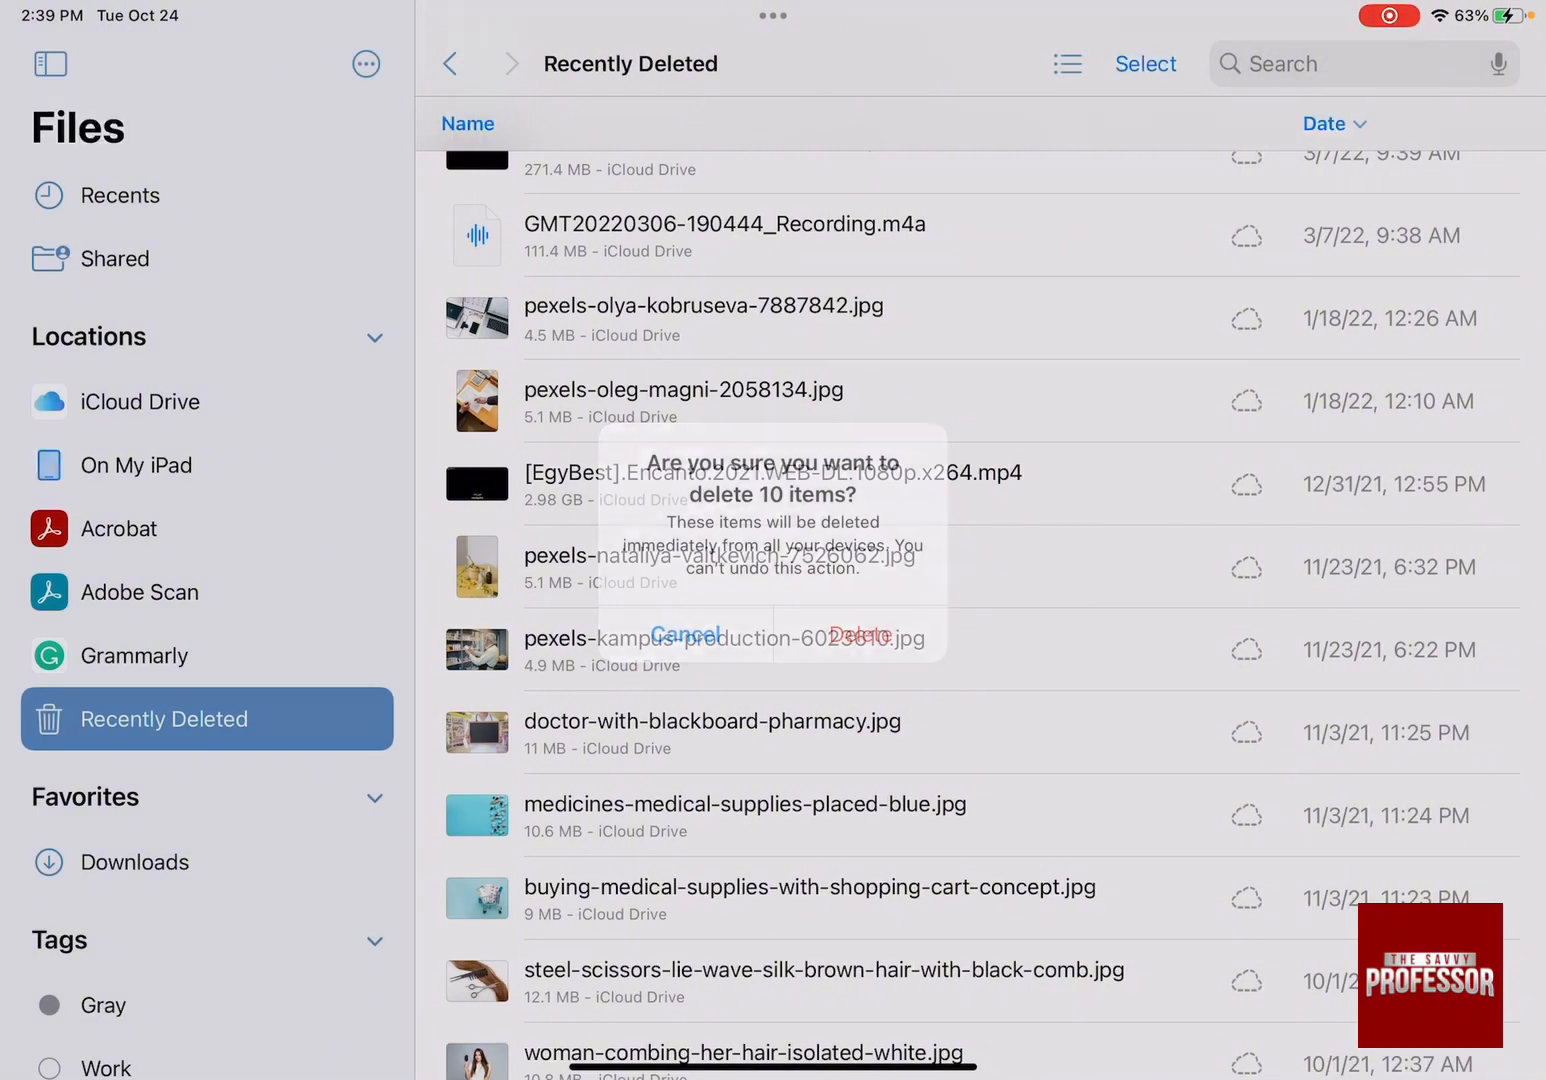
# - Confirm permanently deleting the ten selected items
pyautogui.click(856, 632)
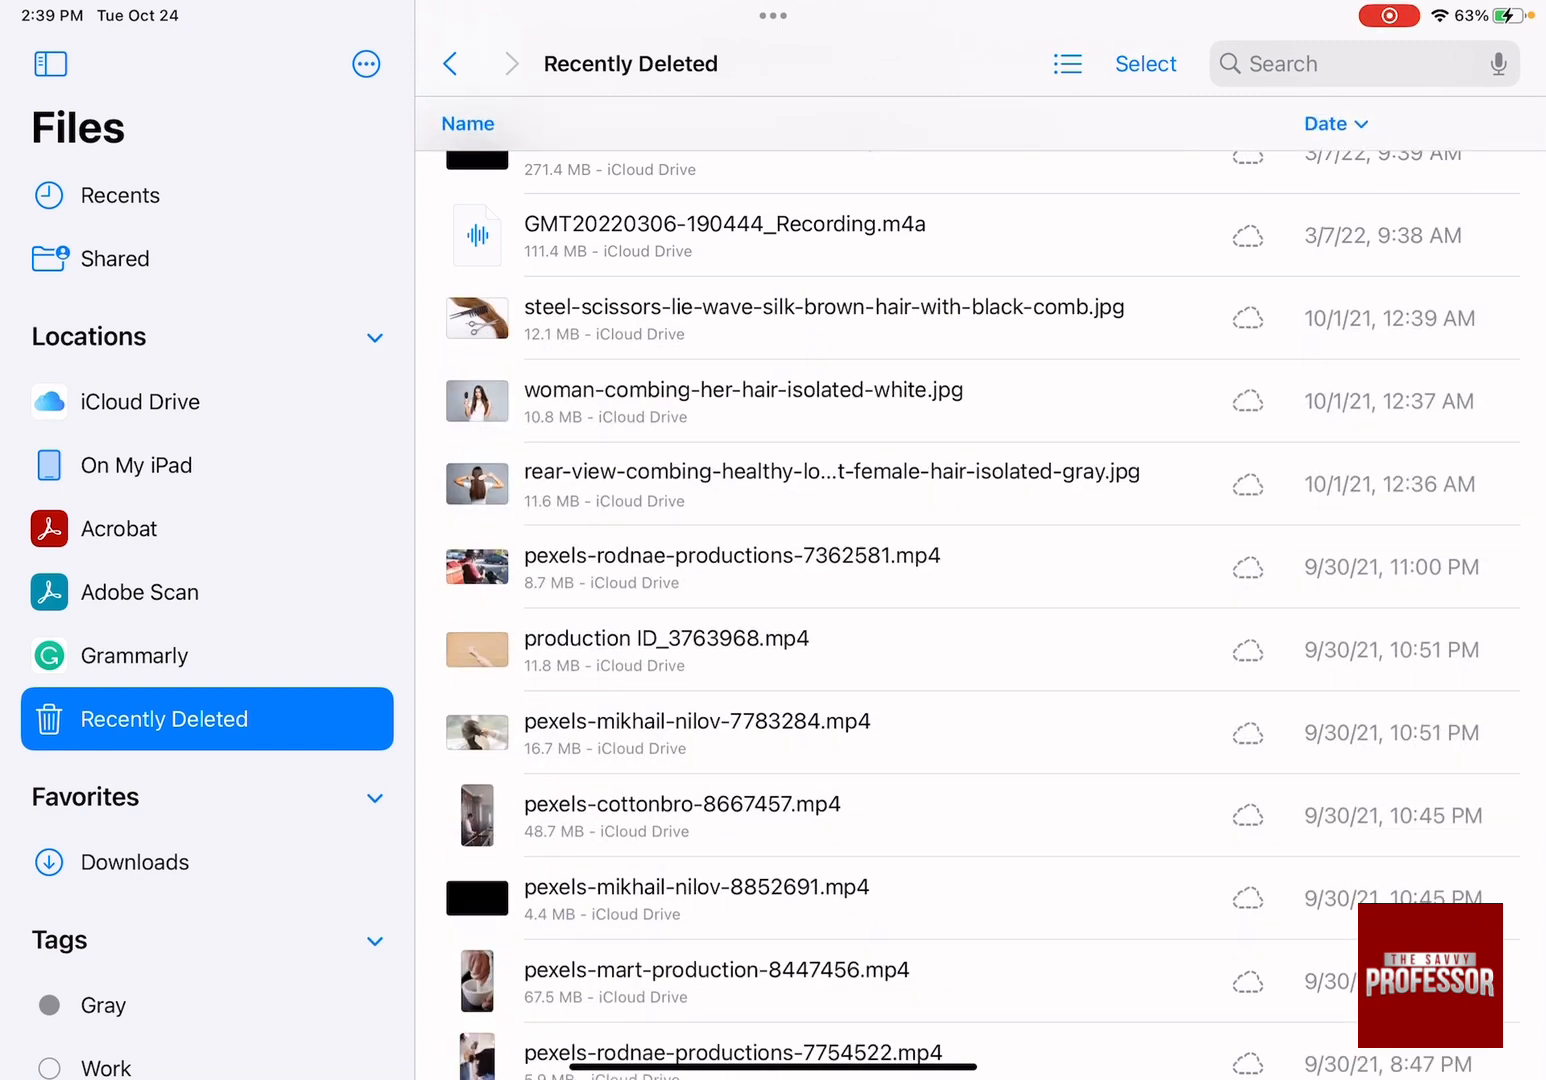